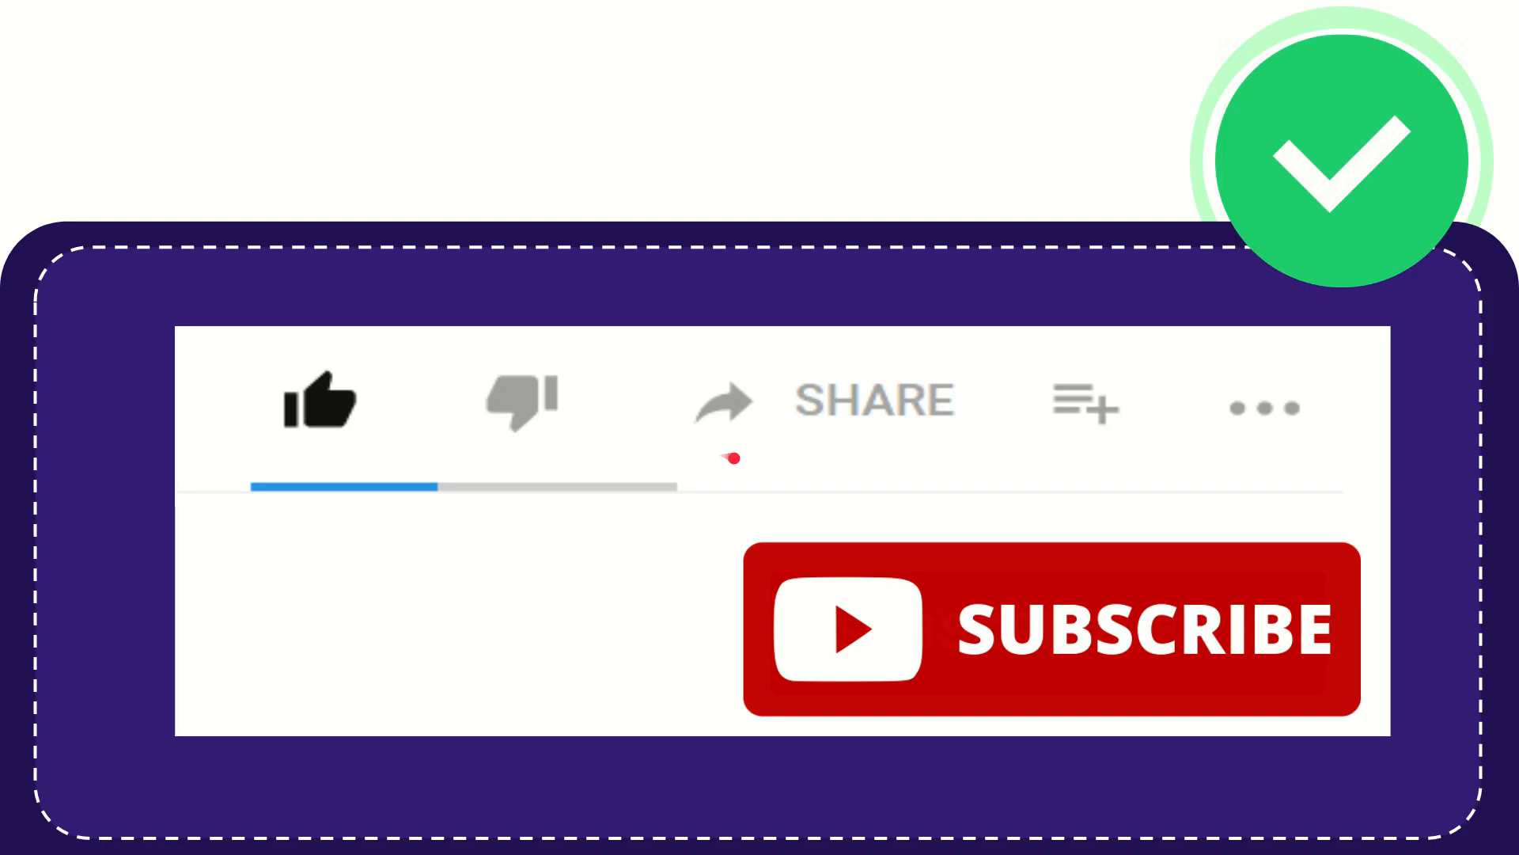
click(725, 401)
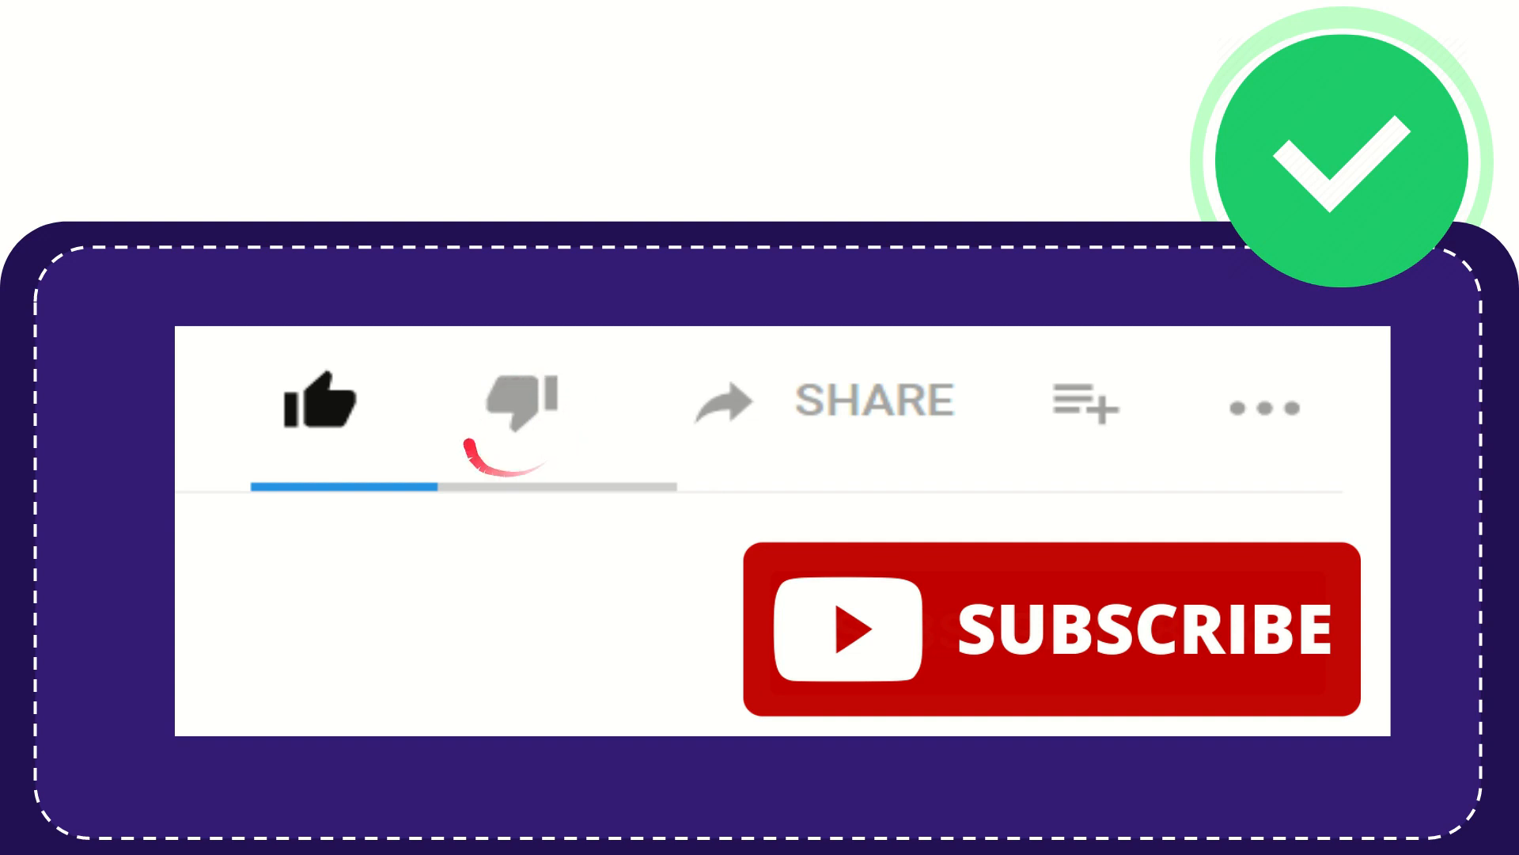
click(516, 402)
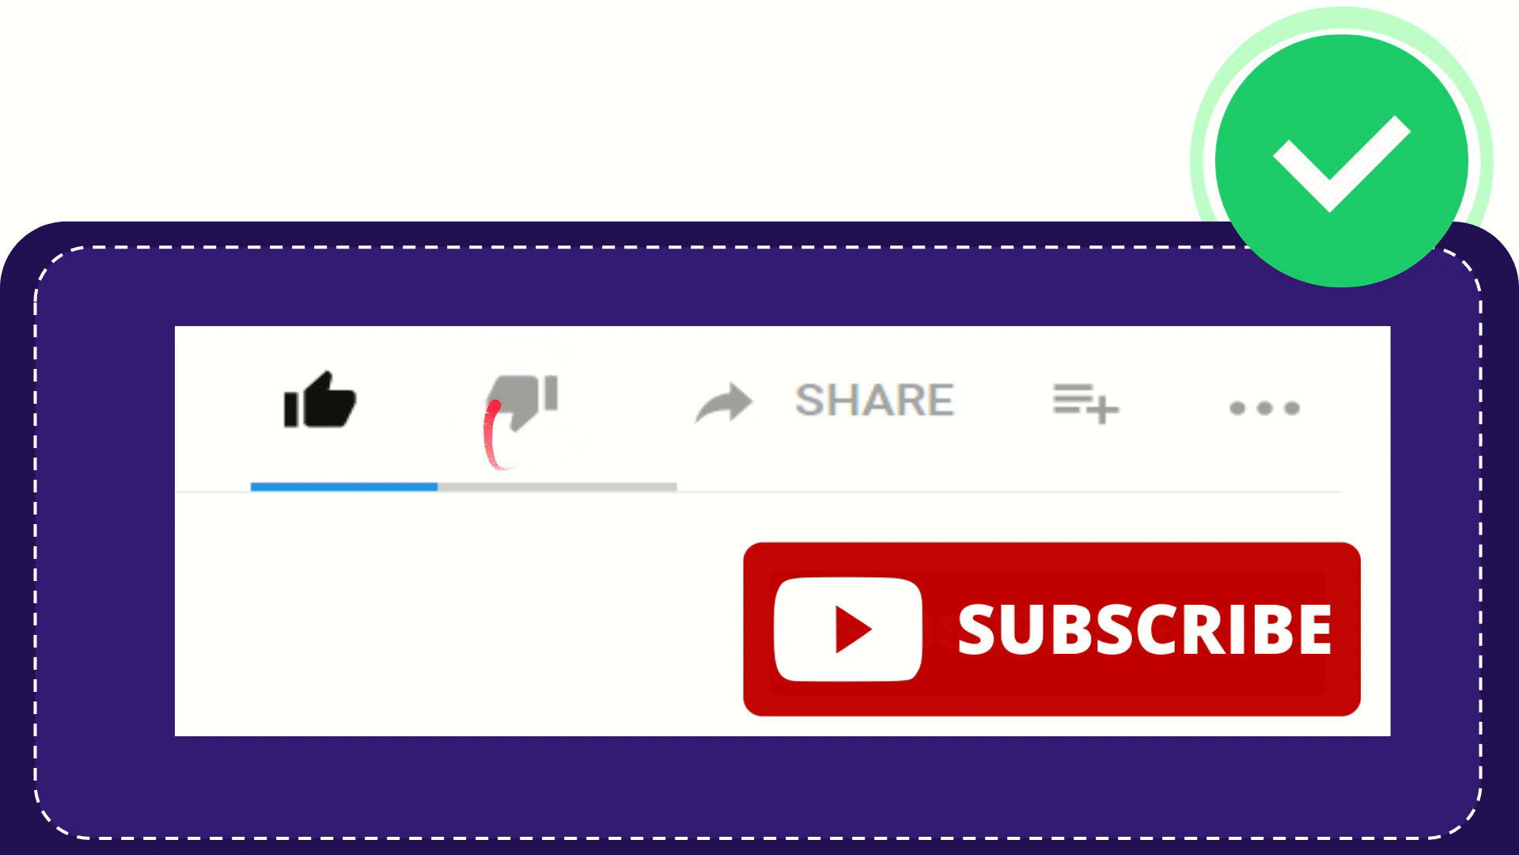
click(512, 402)
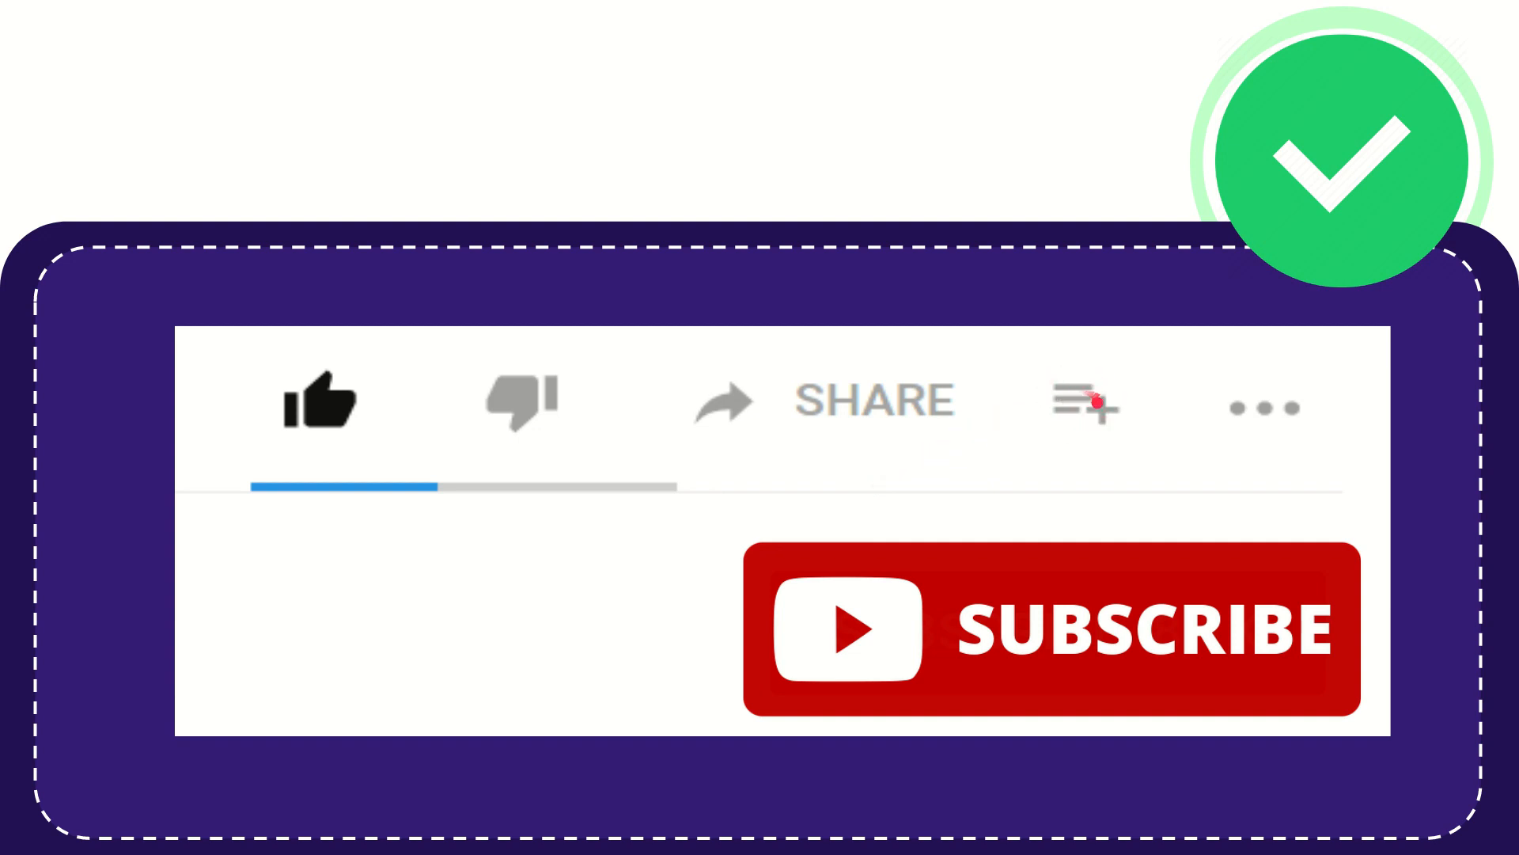
click(1084, 405)
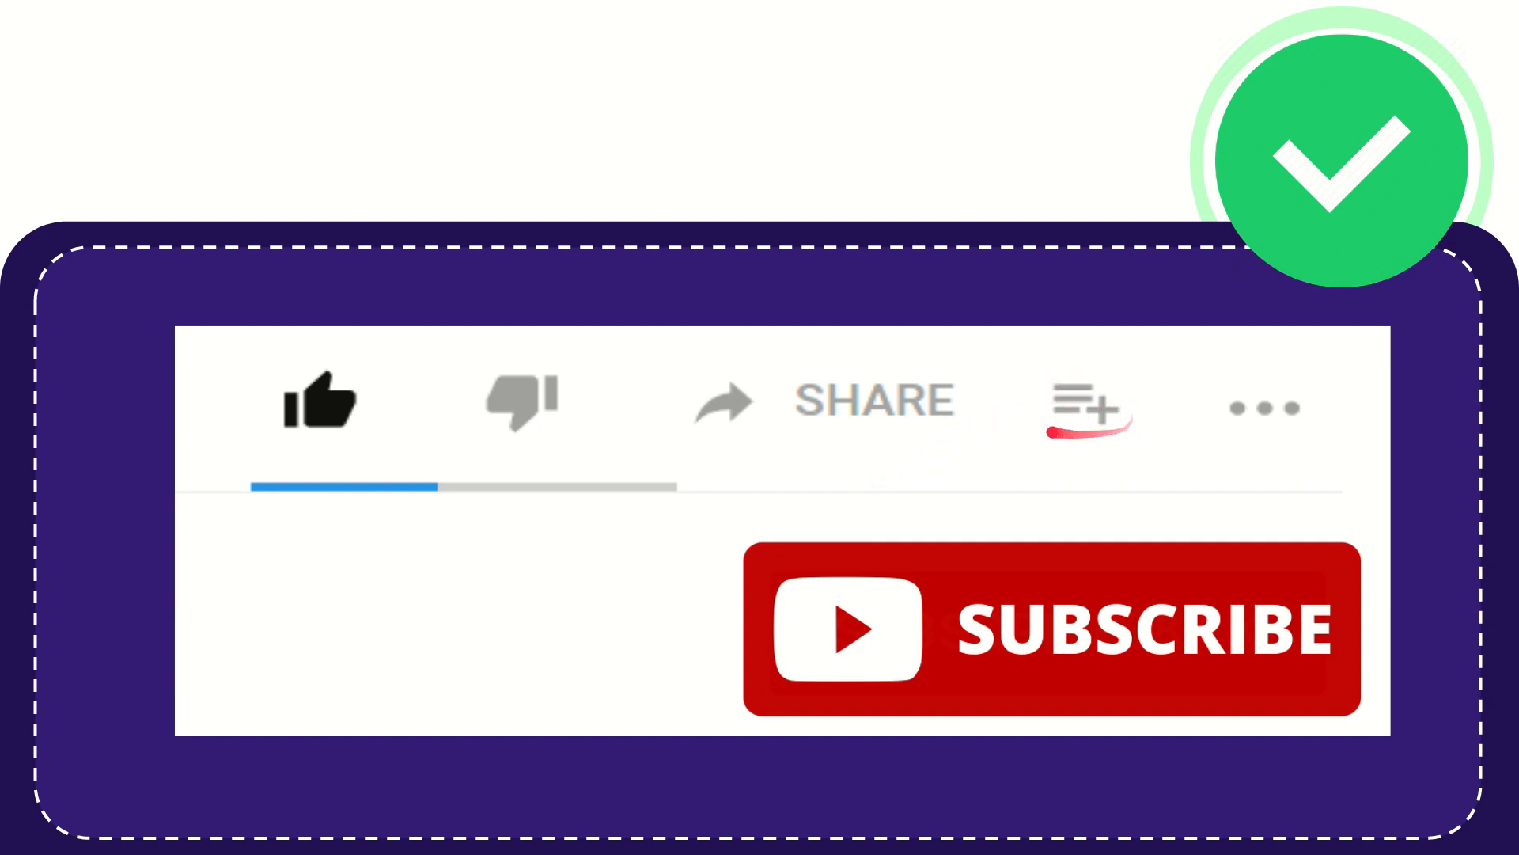